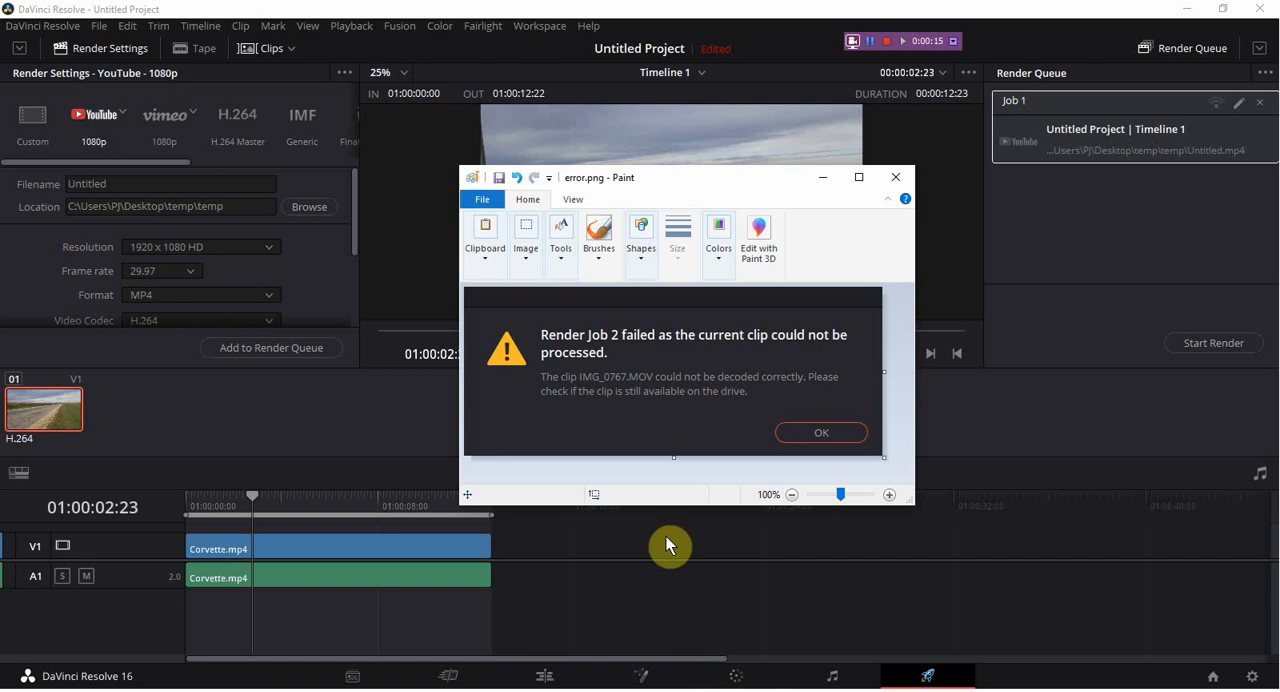
{"action": "mouse_move", "coordinate": [552, 388]}
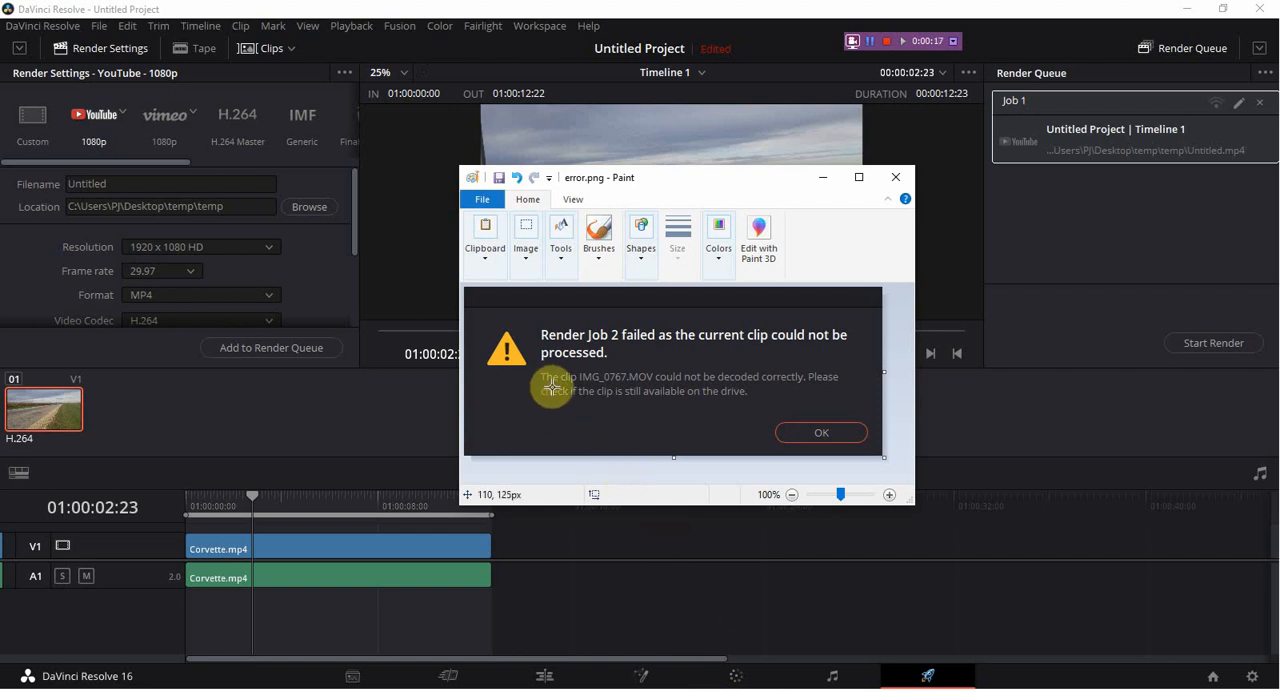
{"action": "mouse_move", "coordinate": [550, 352]}
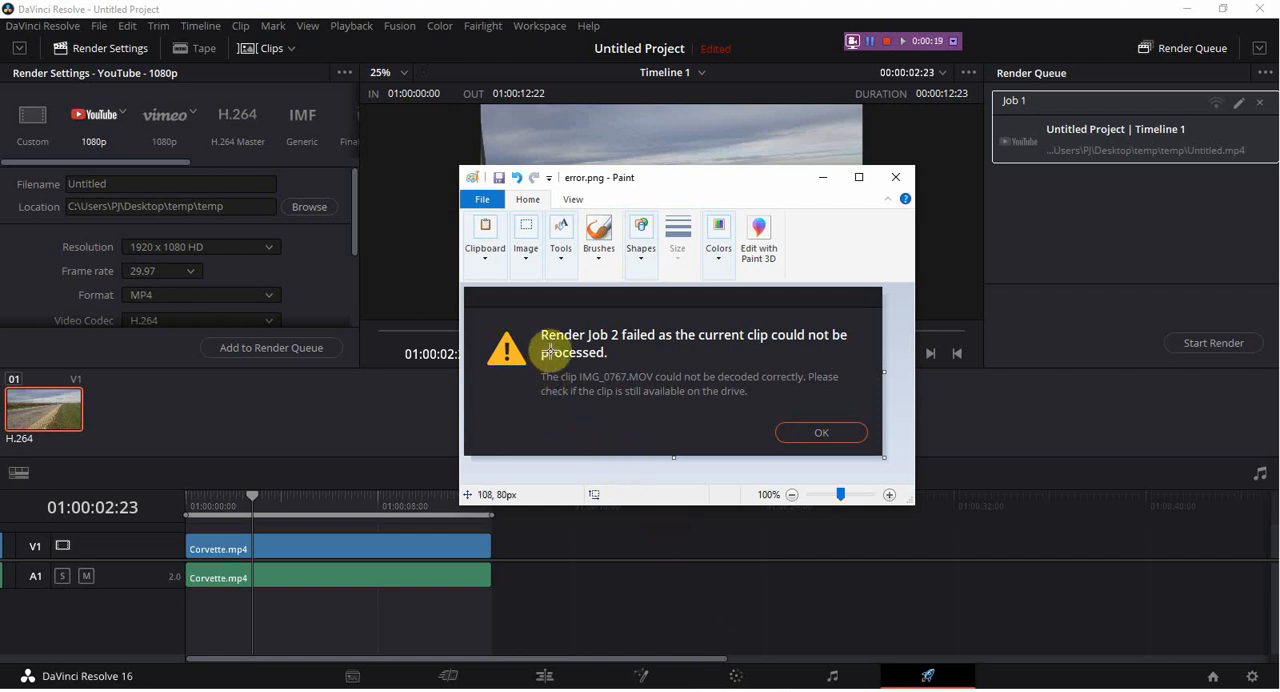
{"action": "mouse_move", "coordinate": [756, 360]}
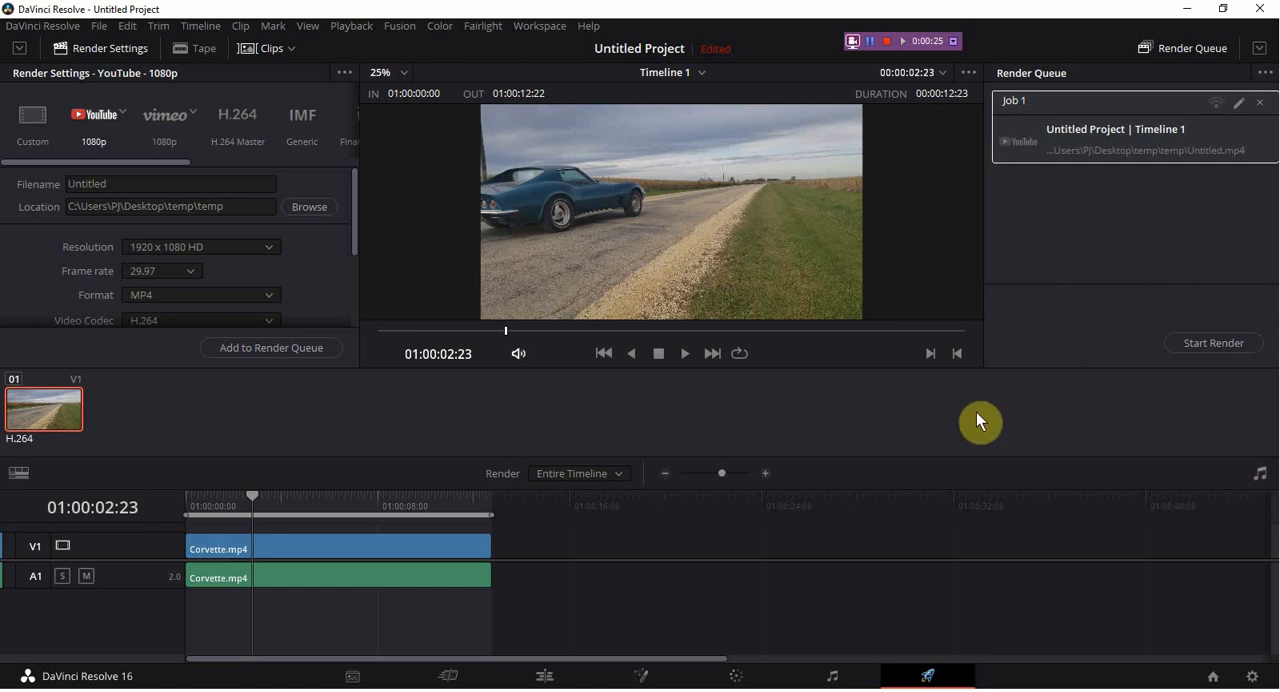
{"action": "mouse_move", "coordinate": [900, 454]}
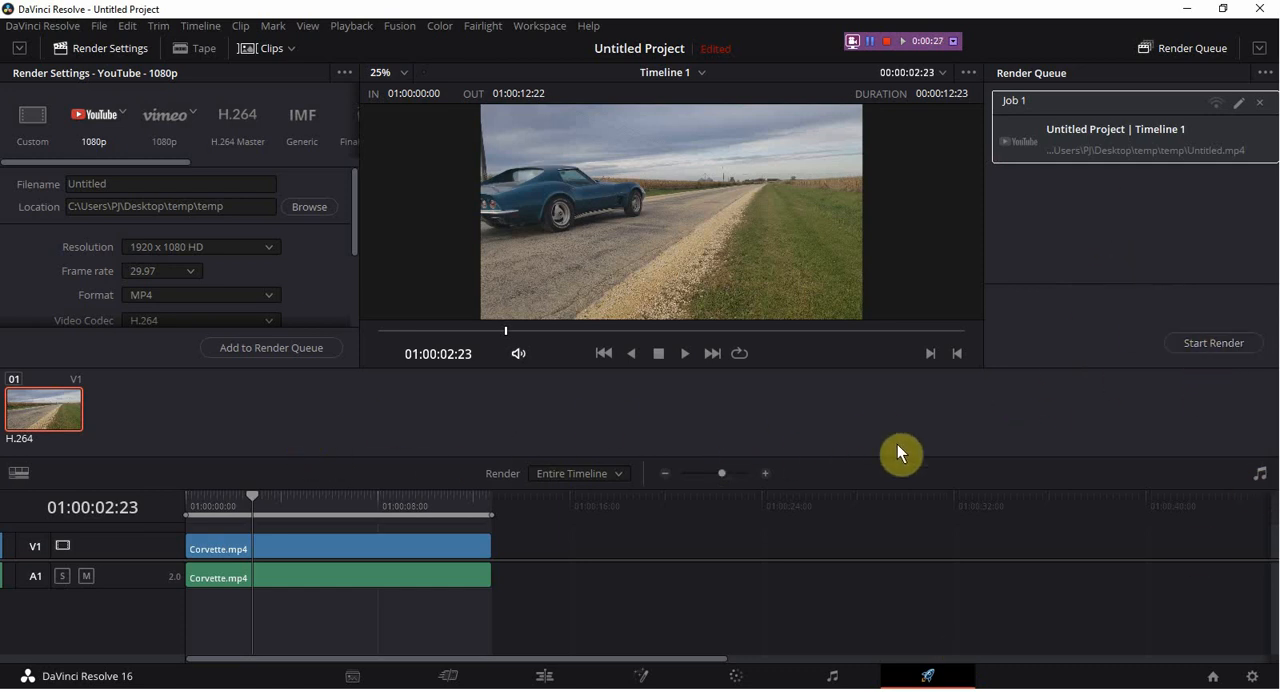
{"action": "mouse_move", "coordinate": [984, 448]}
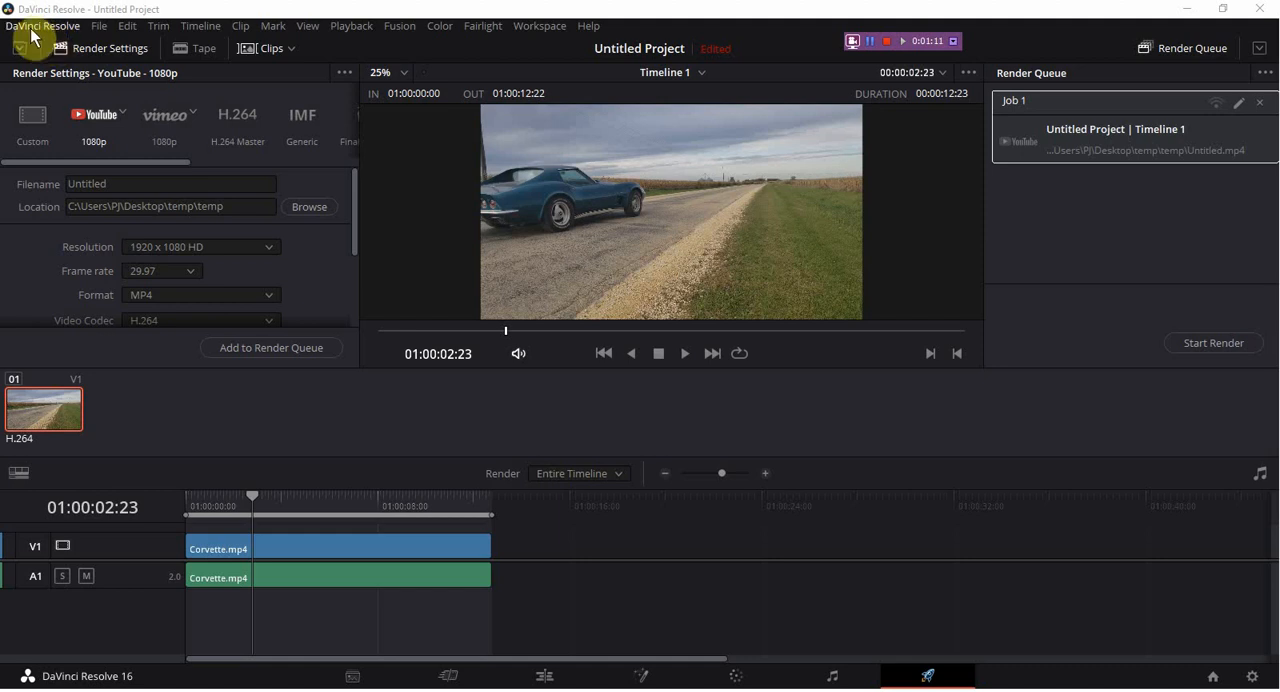
Bring up Preferences from the DaVinci Resolve application menu.
{"action": "left_click", "coordinate": [40, 26]}
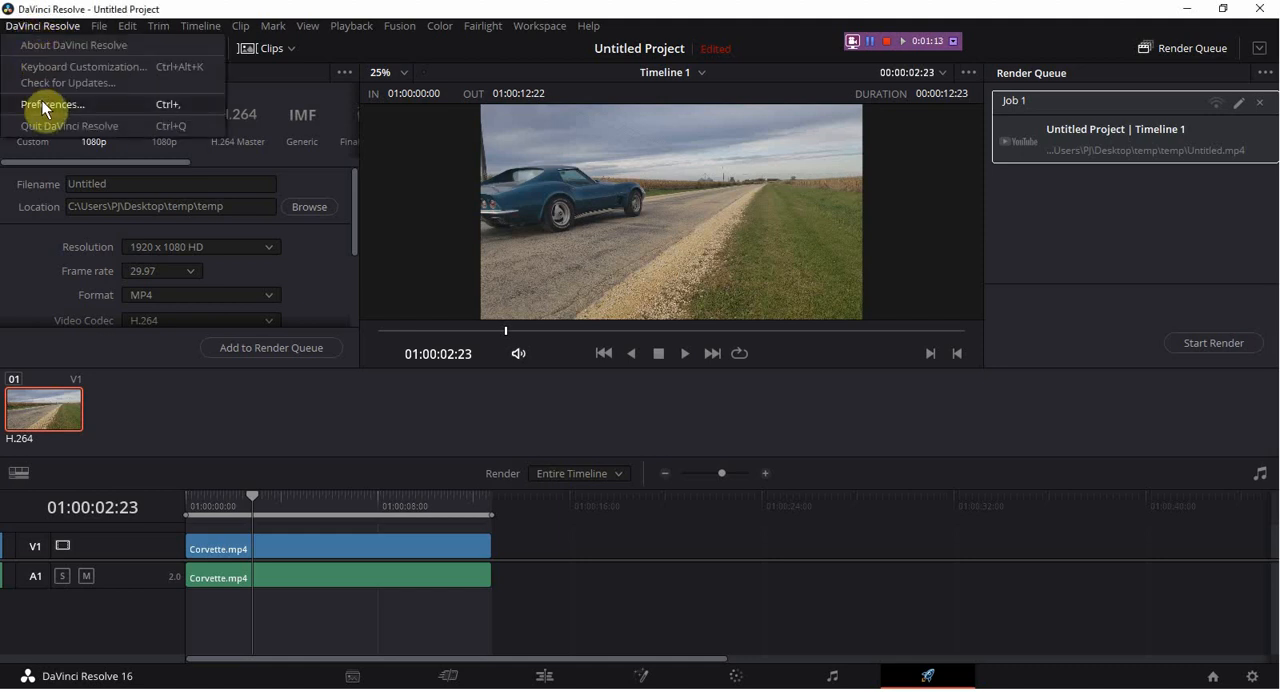
{"action": "left_click", "coordinate": [56, 104]}
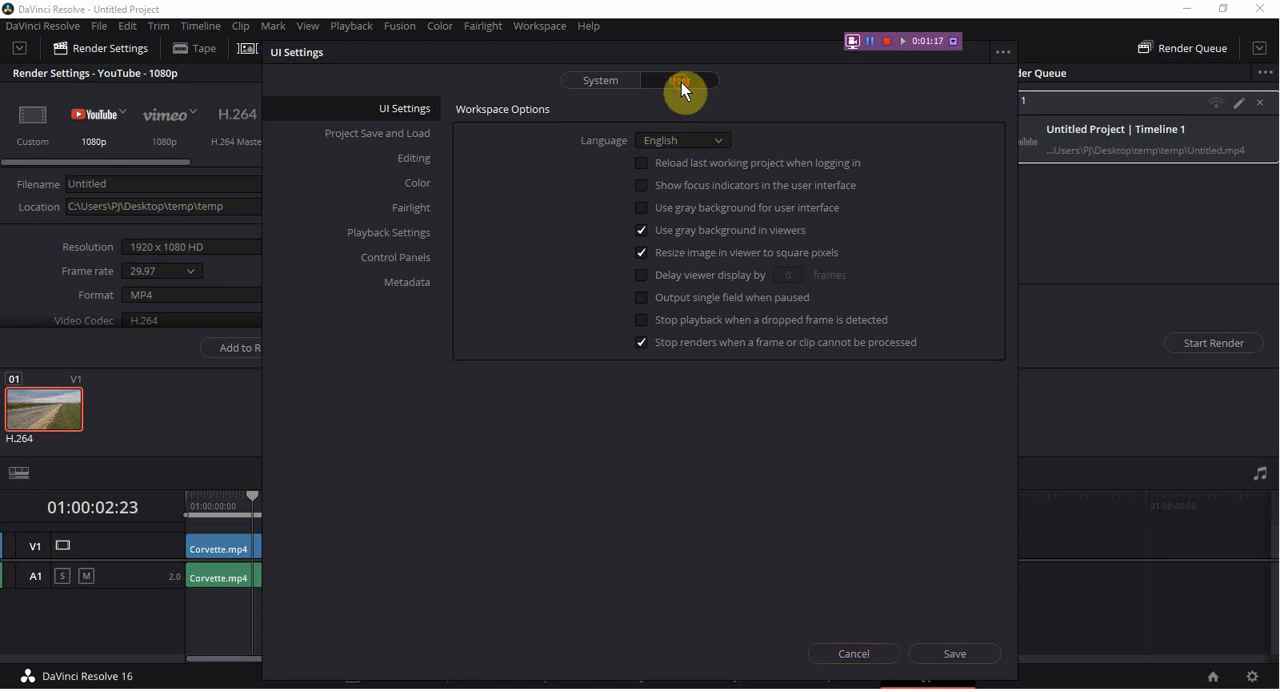
Under User > UI Settings, turn off 'Stop renders when a frame or clip cannot be processed' and save.
{"action": "left_click", "coordinate": [680, 80]}
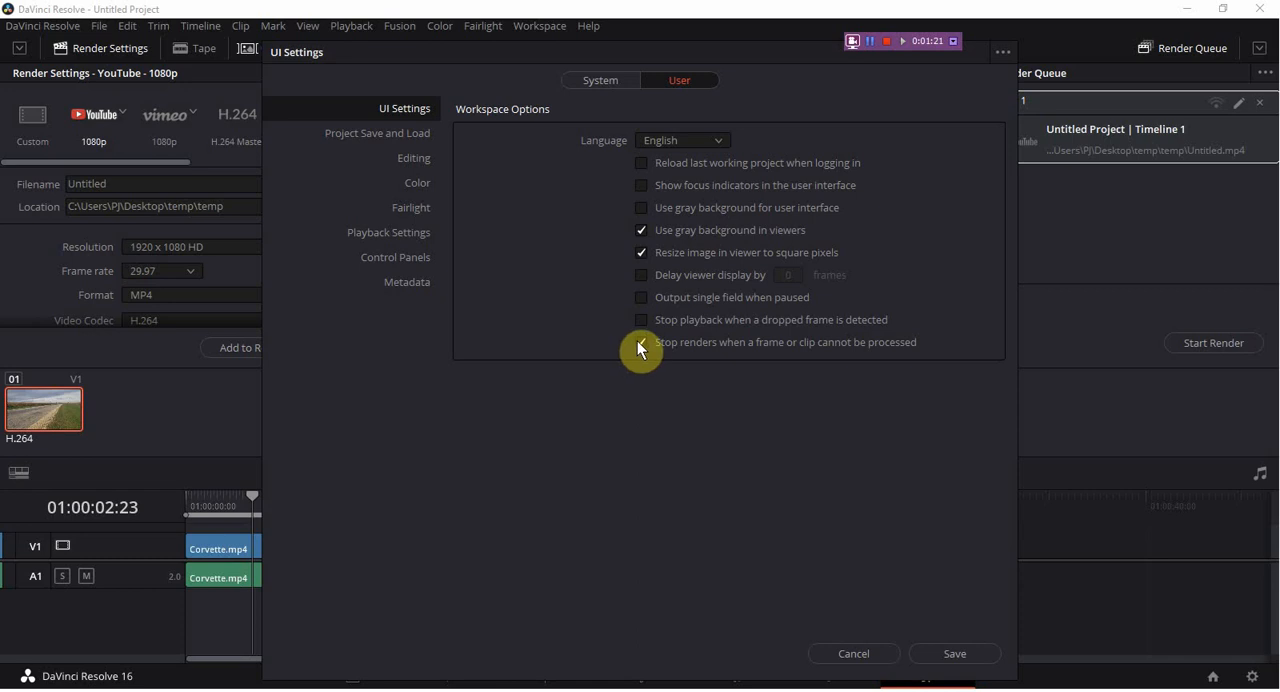
{"action": "left_click", "coordinate": [640, 342]}
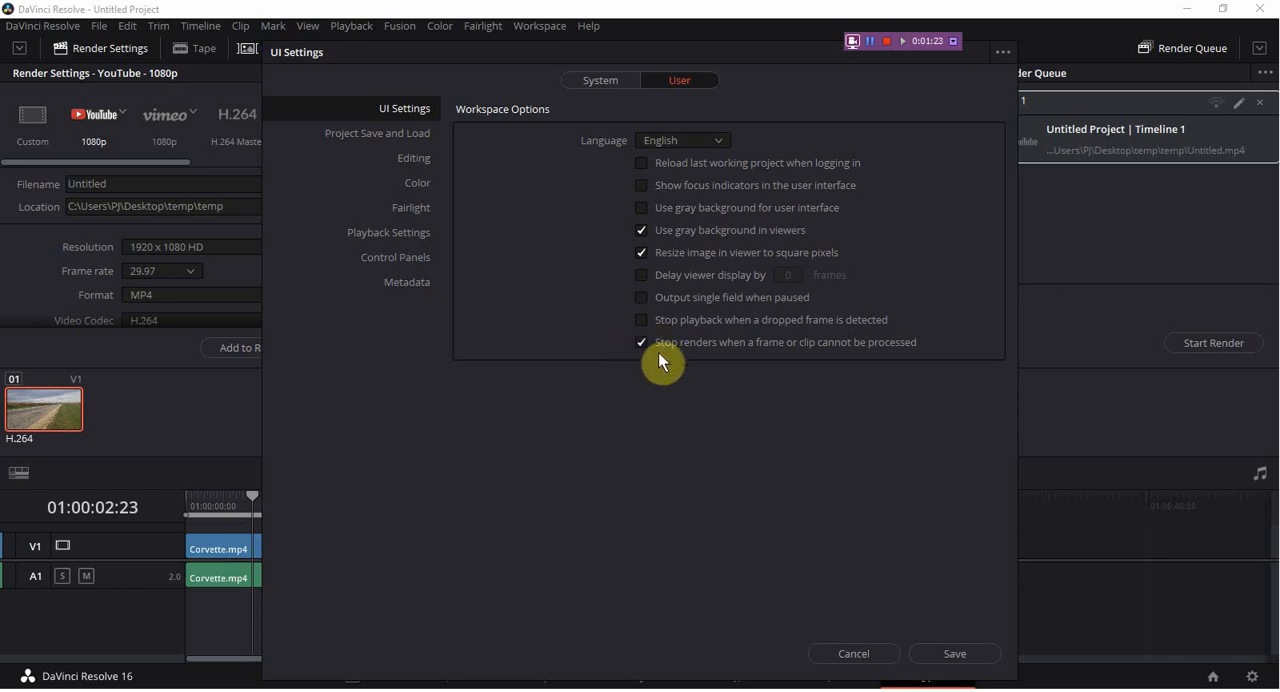
{"action": "mouse_move", "coordinate": [722, 366]}
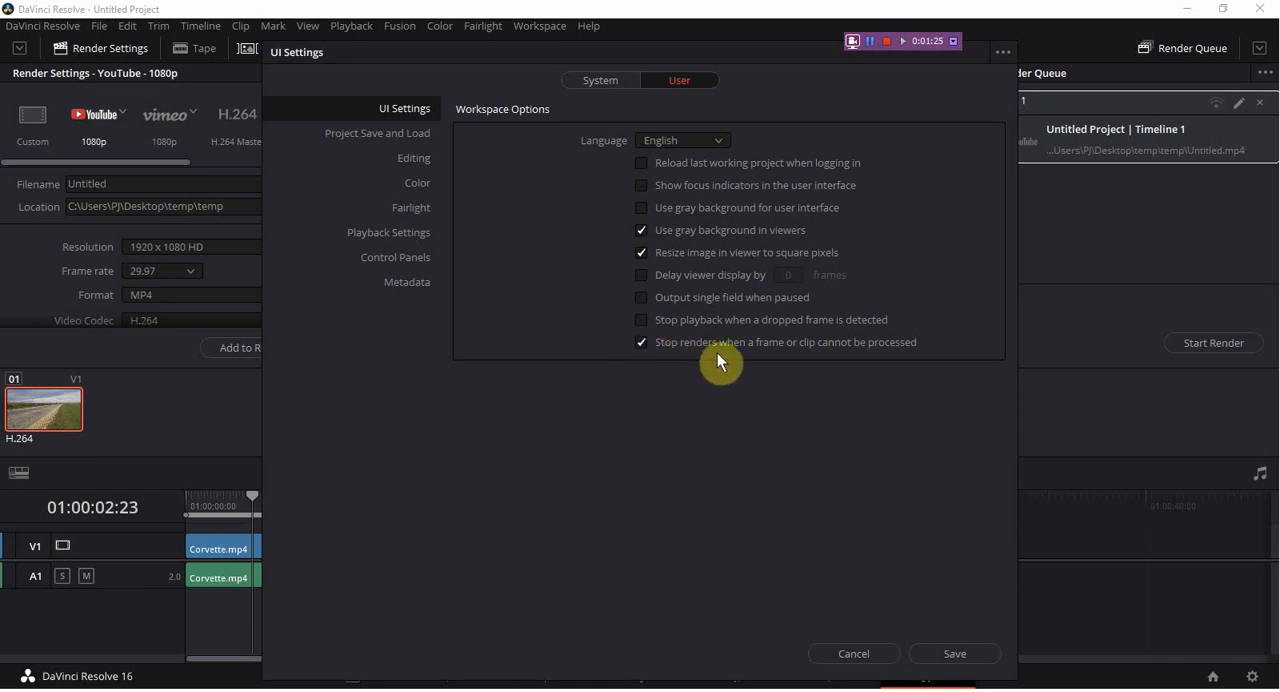
{"action": "mouse_move", "coordinate": [888, 364]}
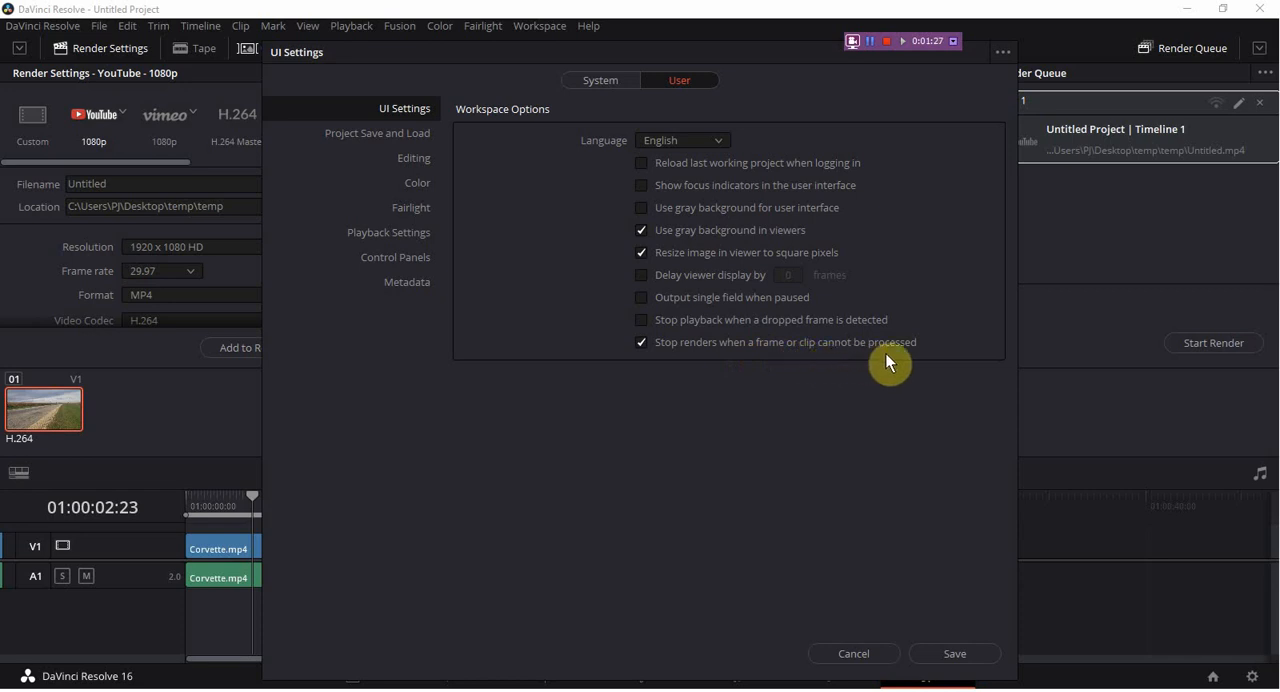
{"action": "left_click", "coordinate": [640, 342]}
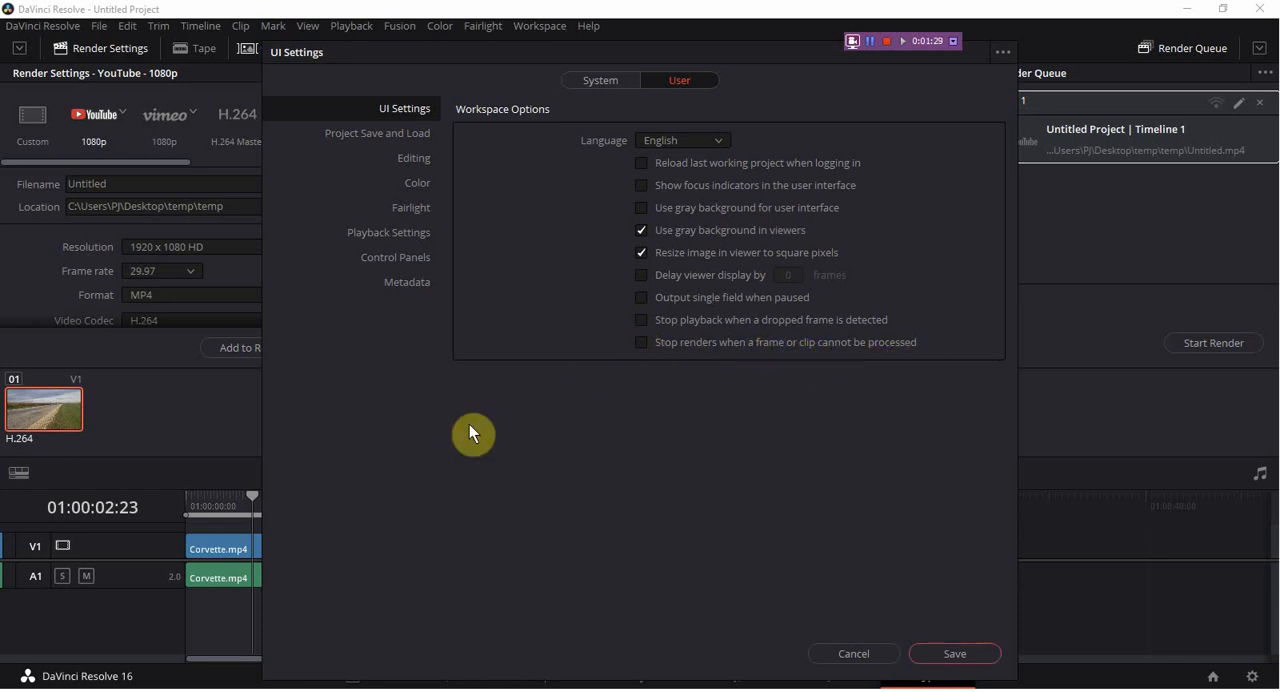
{"action": "mouse_move", "coordinate": [980, 668]}
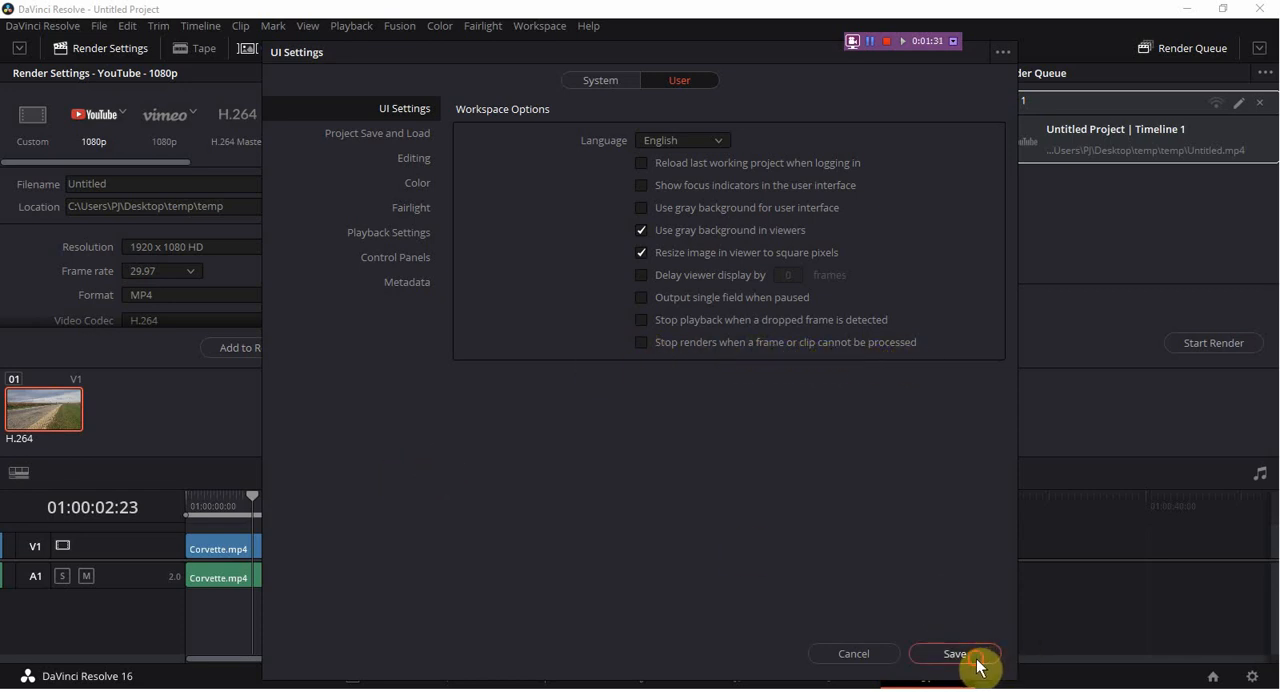
{"action": "left_click", "coordinate": [954, 652]}
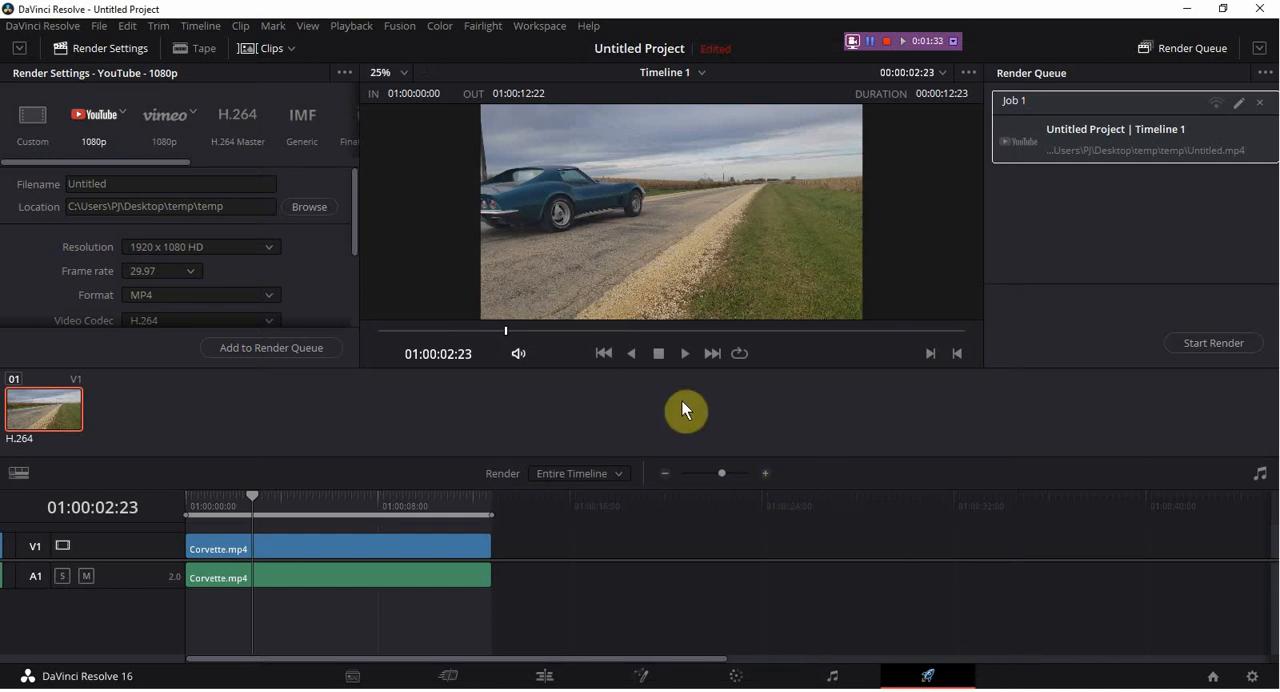
{"action": "mouse_move", "coordinate": [802, 476]}
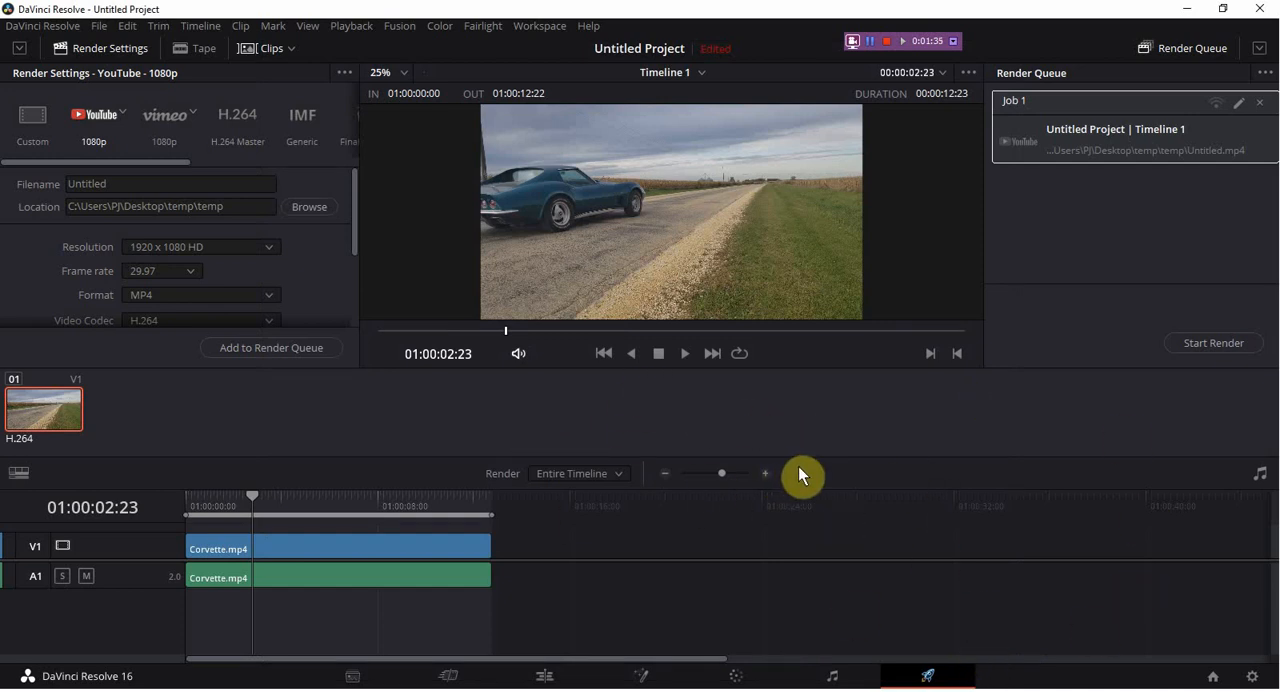